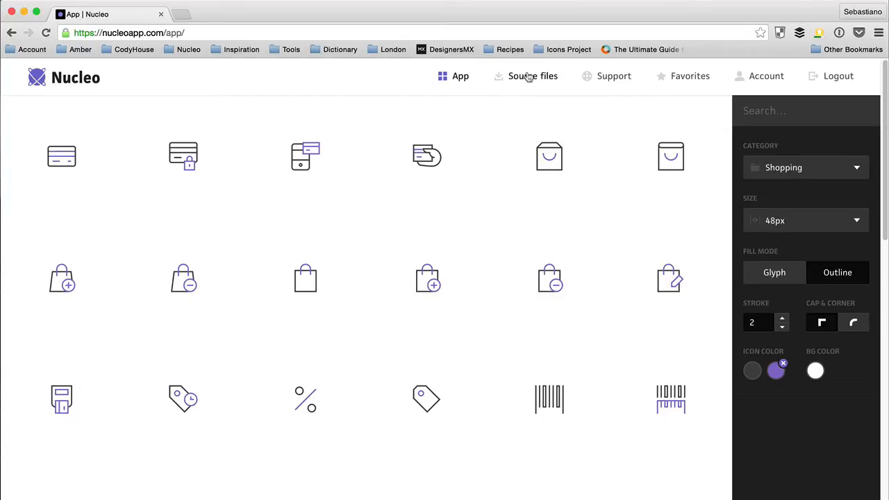
{"action": "mouse_move", "coordinate": [532, 78]}
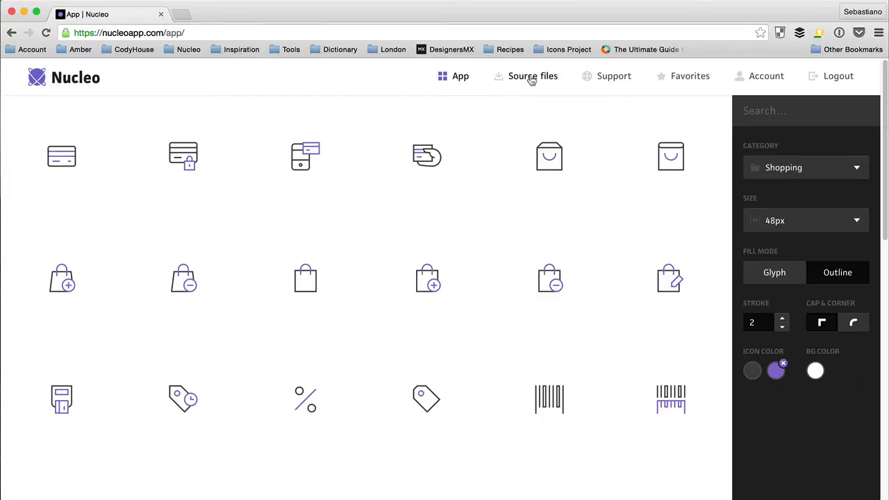
Step: Download the .EOT/.SVG/.TTF/.WOFF web fonts package from the Source files page
{"action": "left_click", "coordinate": [533, 76]}
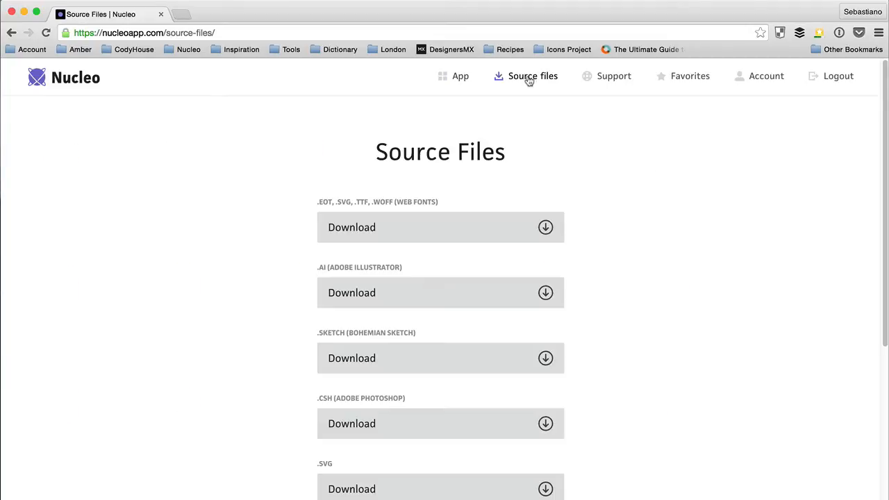
{"action": "mouse_move", "coordinate": [419, 227]}
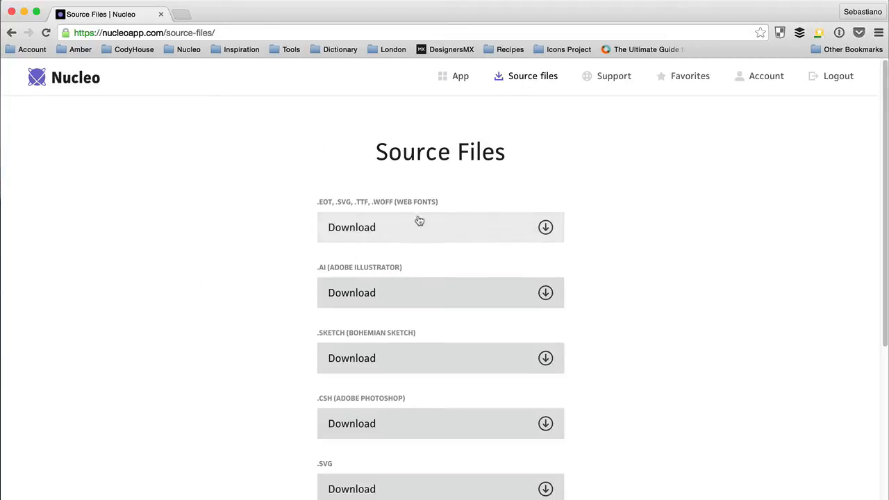
{"action": "left_click", "coordinate": [352, 227]}
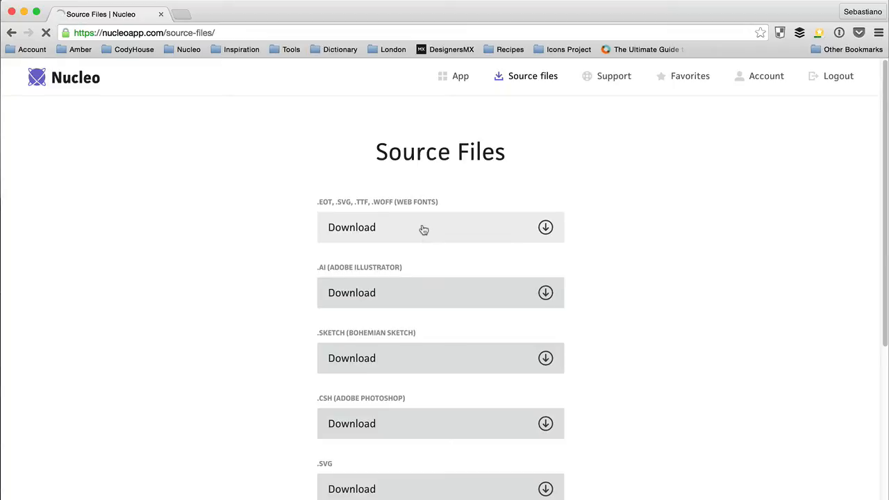
{"action": "left_click", "coordinate": [352, 227]}
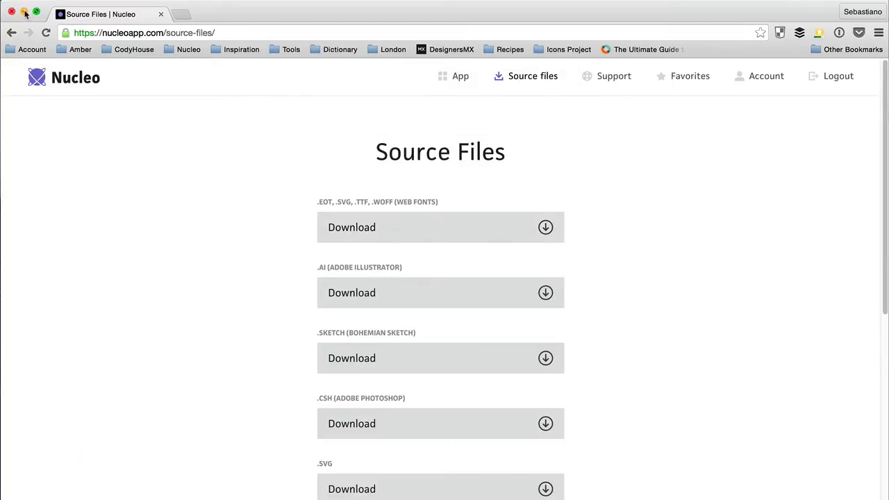
Step: Reveal the unzipped nucleo-webfont-glyph-1.0 folder in Finder and select style.css
{"action": "left_click", "coordinate": [12, 13]}
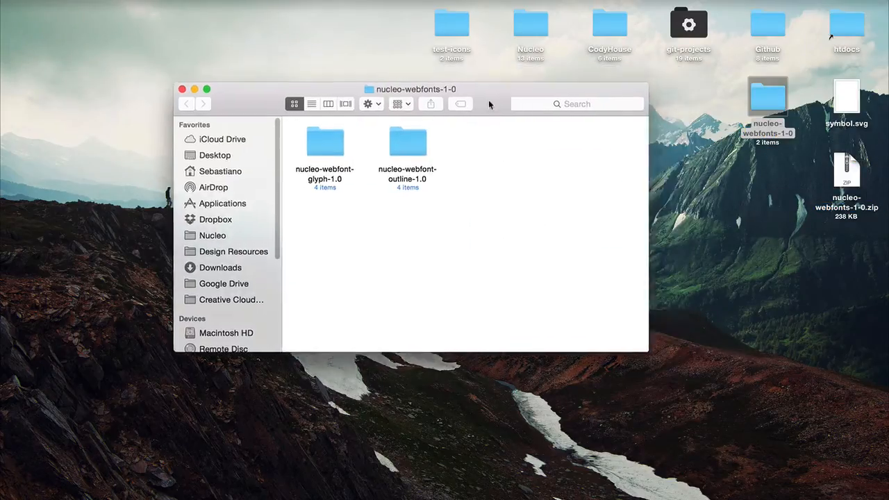
{"action": "mouse_move", "coordinate": [468, 219]}
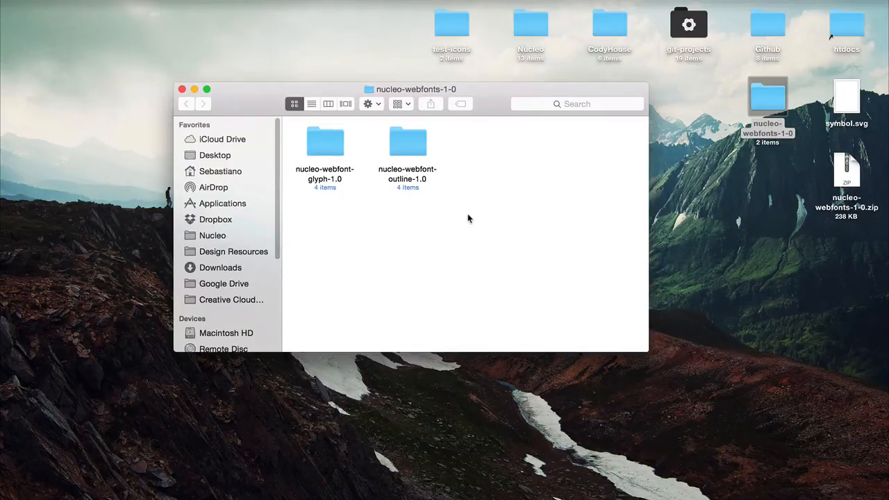
{"action": "mouse_move", "coordinate": [333, 145]}
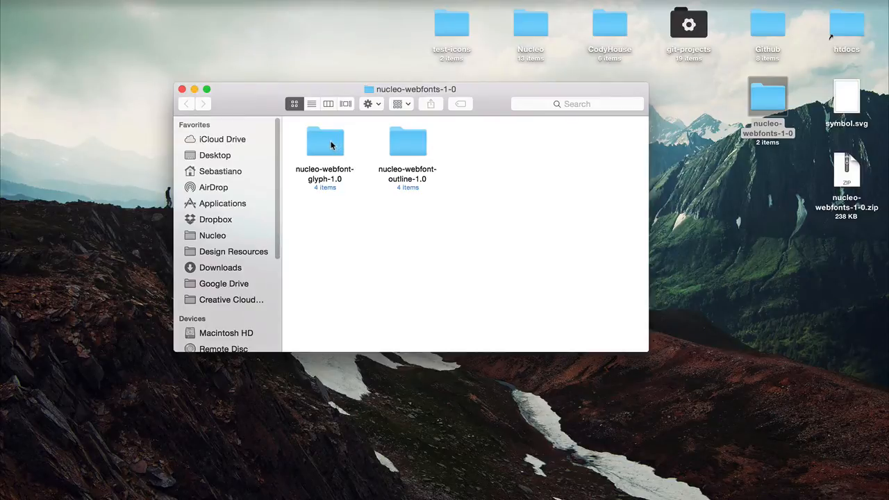
{"action": "double_click", "coordinate": [325, 143]}
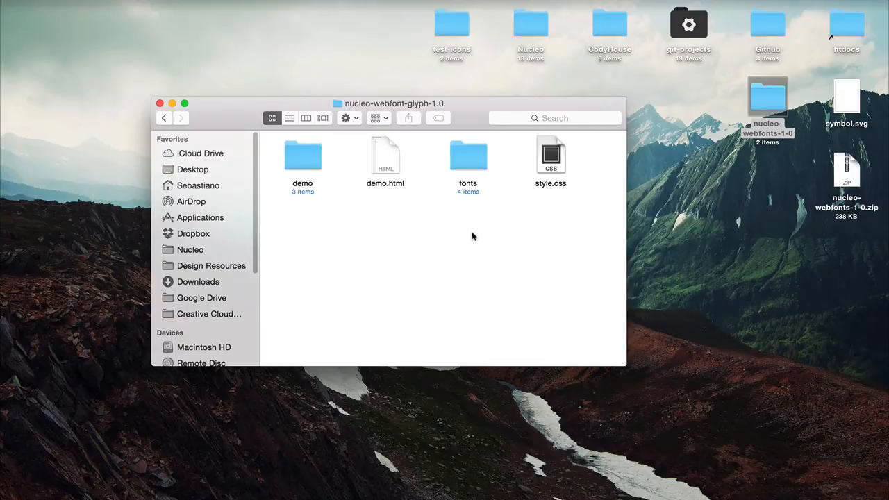
{"action": "mouse_move", "coordinate": [549, 160]}
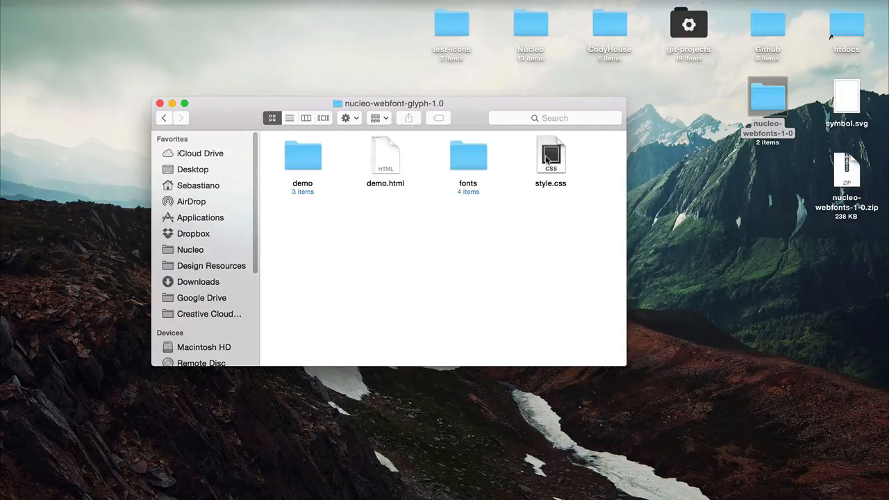
{"action": "mouse_move", "coordinate": [479, 165]}
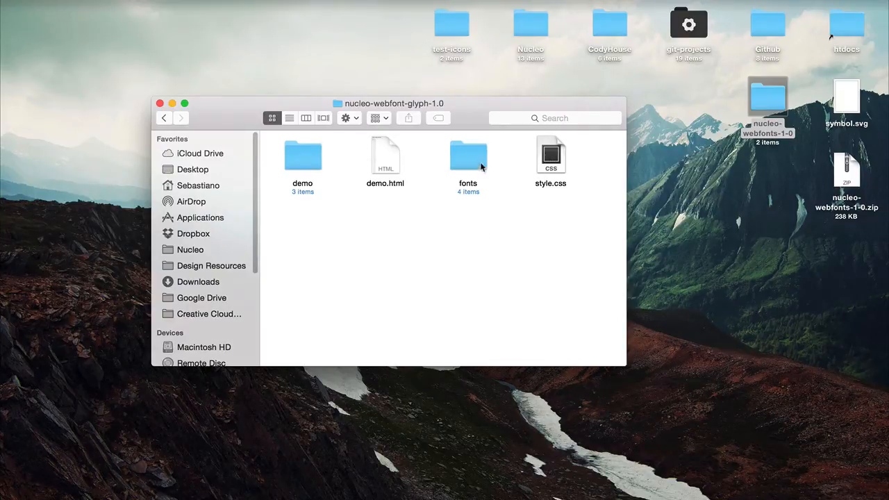
{"action": "left_click", "coordinate": [550, 160]}
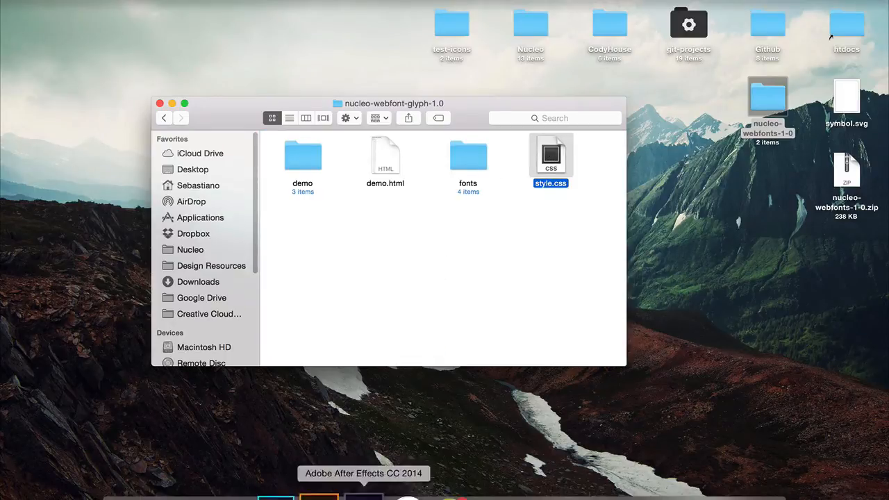
{"action": "double_click", "coordinate": [551, 155]}
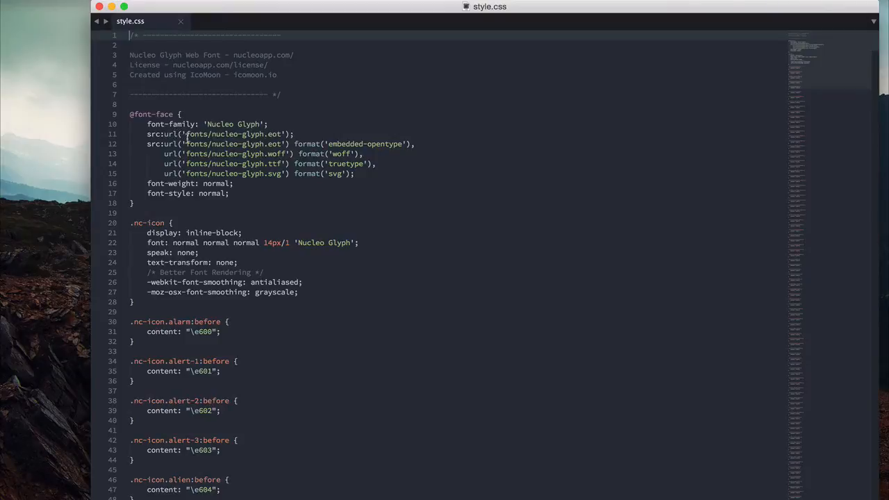
{"action": "scroll", "scroll_direction": "down", "scroll_amount": 3}
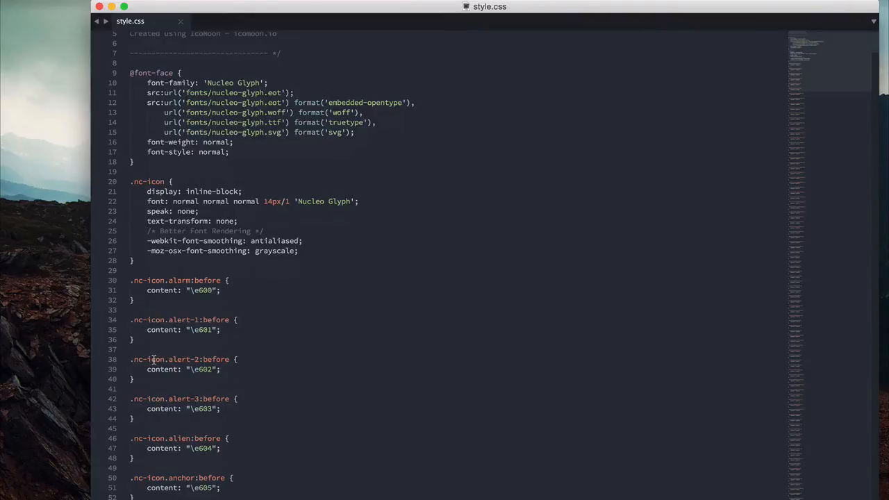
{"action": "scroll", "scroll_direction": "down", "scroll_amount": 3}
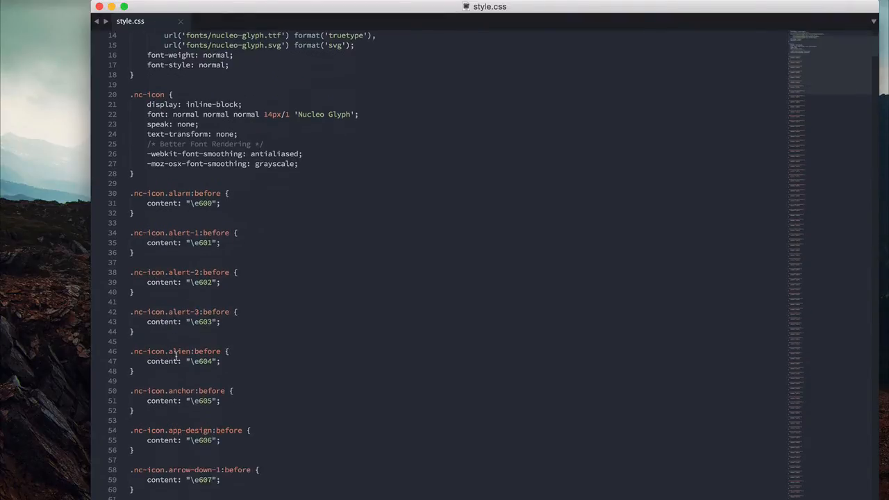
{"action": "scroll", "scroll_direction": "down", "scroll_amount": 3}
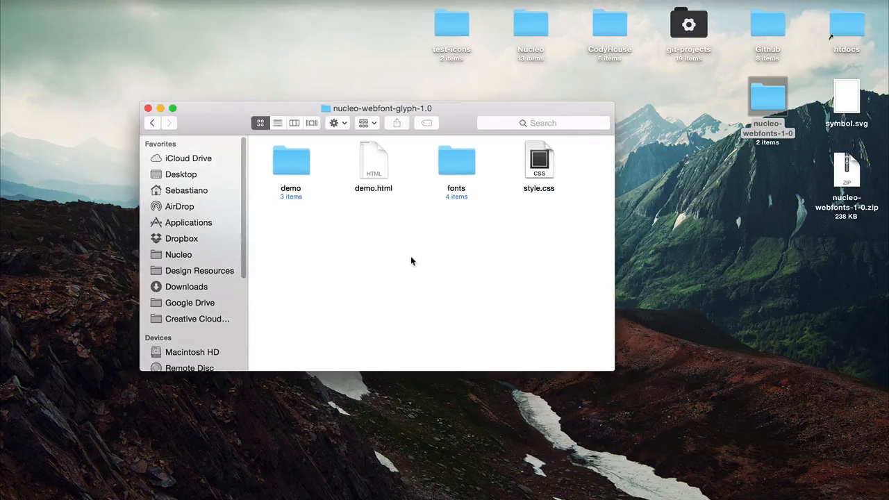
{"action": "left_click", "coordinate": [374, 160]}
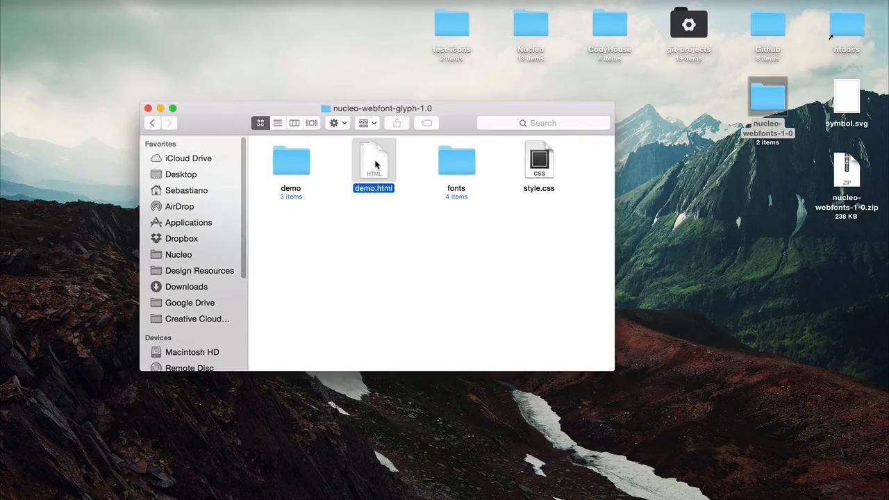
Step: View demo.html's icon categories in Chrome and select the art icon's name
{"action": "double_click", "coordinate": [373, 161]}
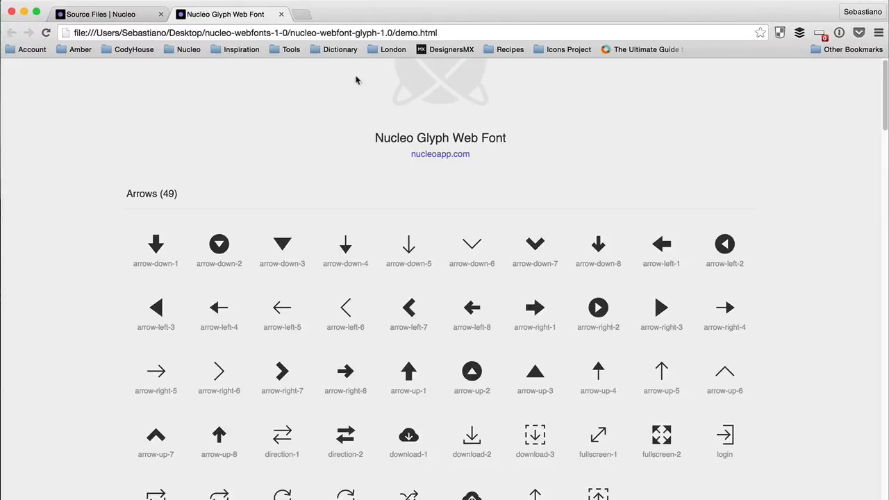
{"action": "mouse_move", "coordinate": [68, 325]}
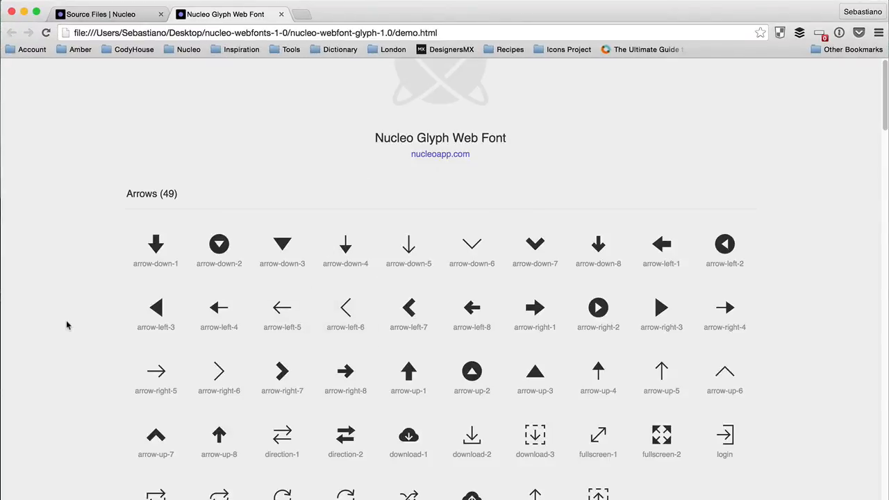
{"action": "scroll", "scroll_direction": "down", "scroll_amount": 3}
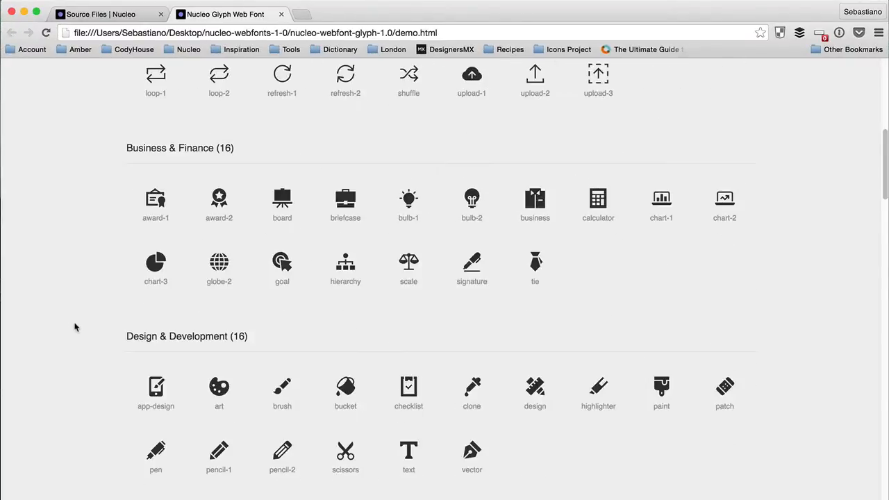
{"action": "scroll", "scroll_direction": "down", "scroll_amount": 3}
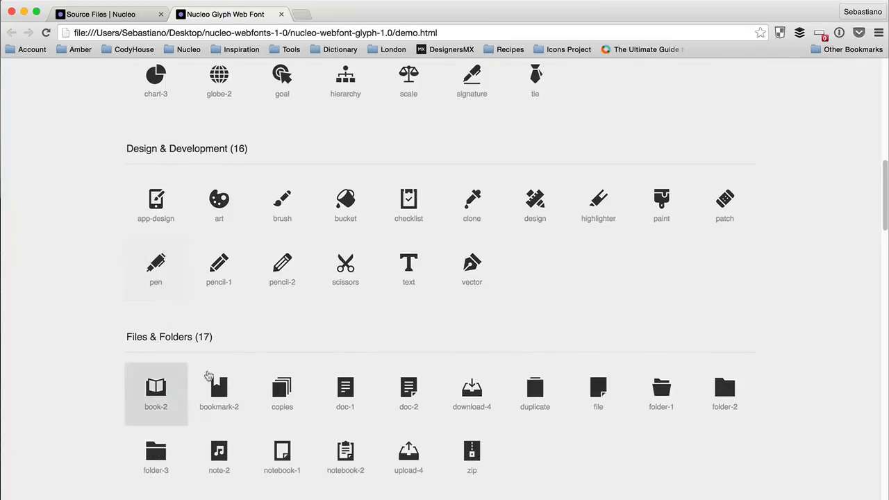
{"action": "mouse_move", "coordinate": [219, 205]}
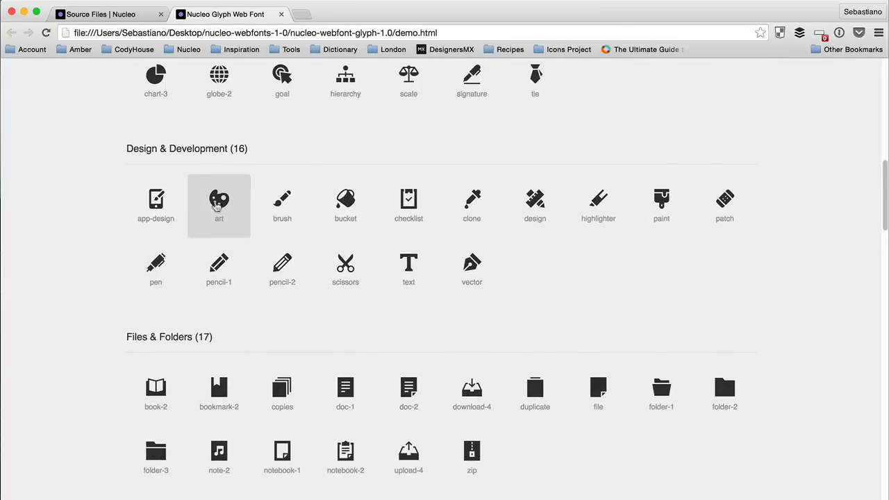
{"action": "double_click", "coordinate": [219, 218]}
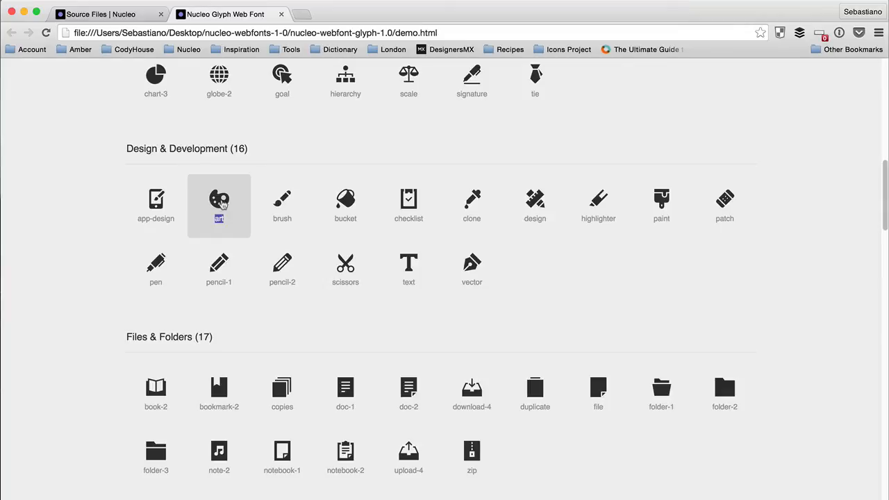
{"action": "mouse_move", "coordinate": [156, 268]}
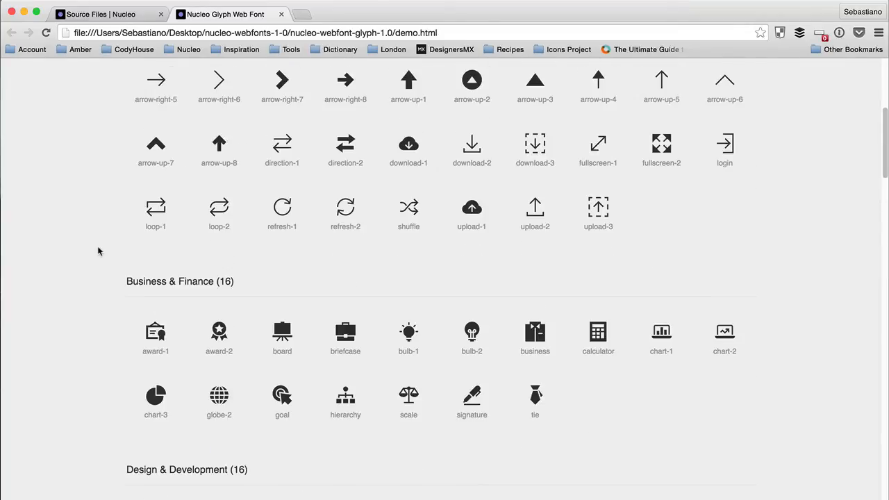
{"action": "scroll", "scroll_direction": "up", "scroll_amount": 3}
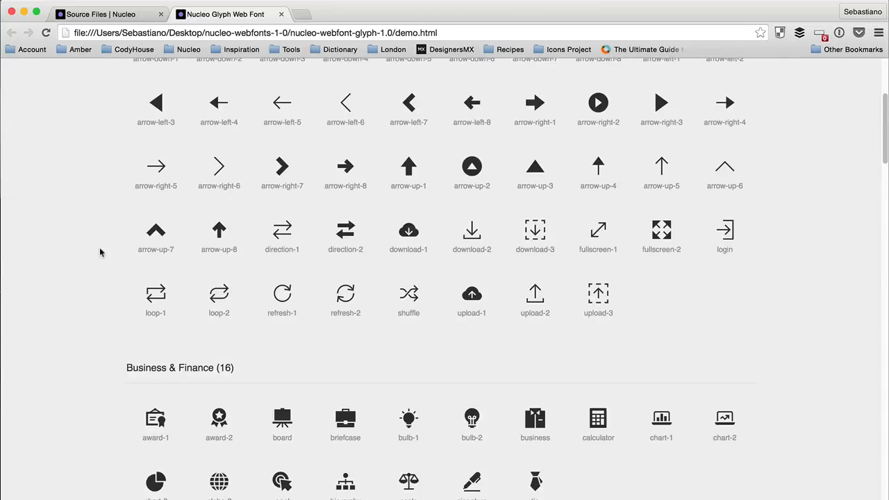